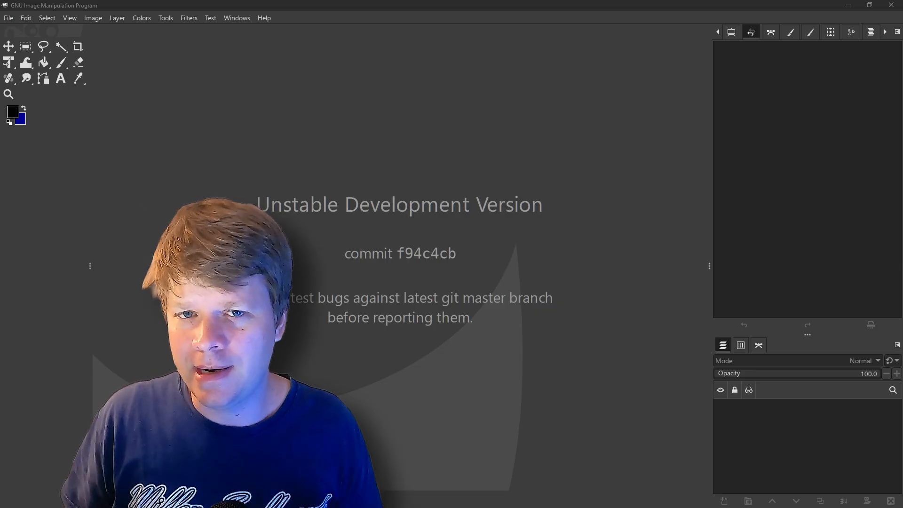
- Scroll from the GIMP 3.0 RC1 announcement down to the Adobe Creative Cloud individual plan prices
left_click(8, 18)
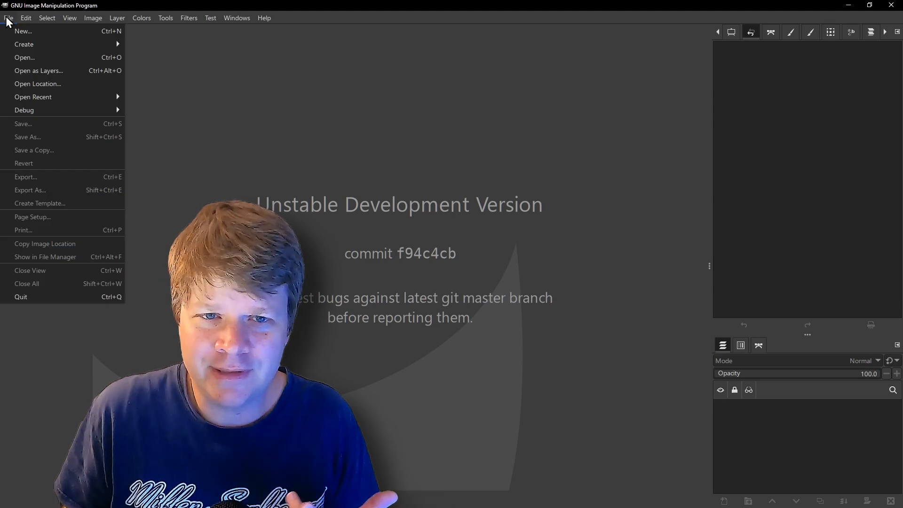
left_click(7, 17)
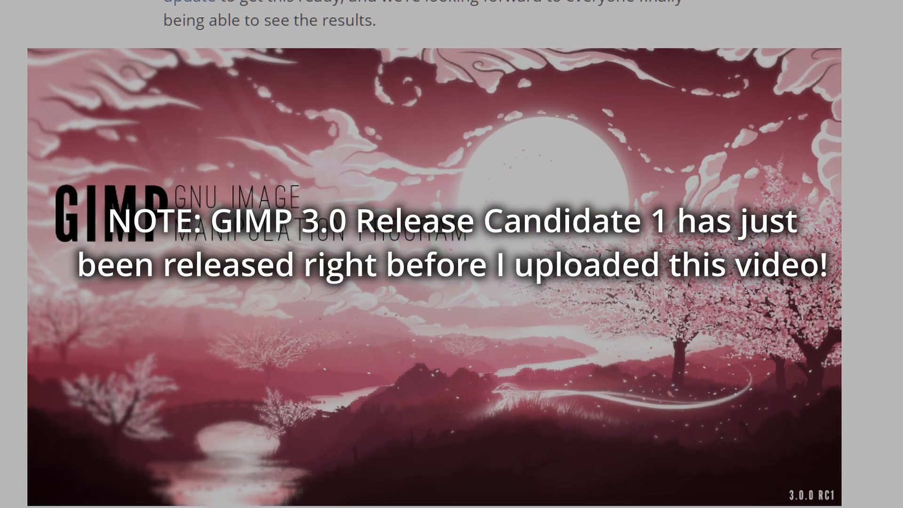
scroll("down", 3)
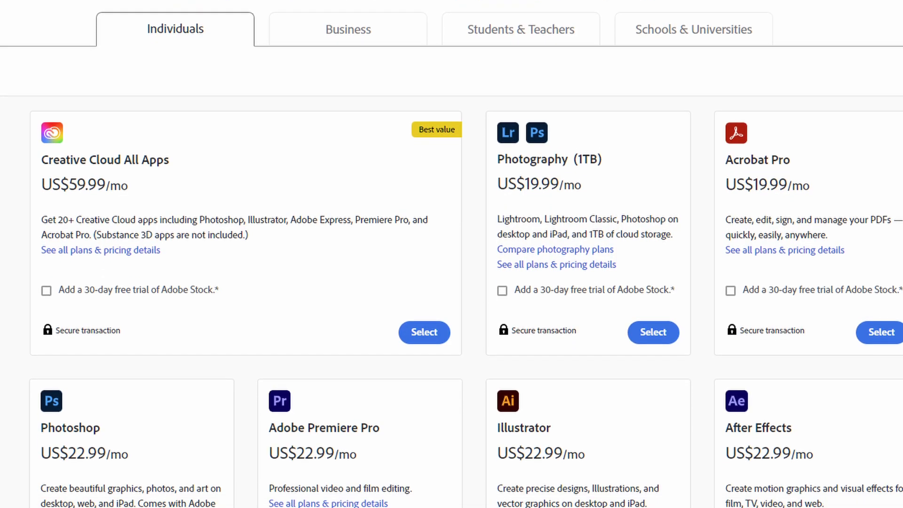
scroll("down", 3)
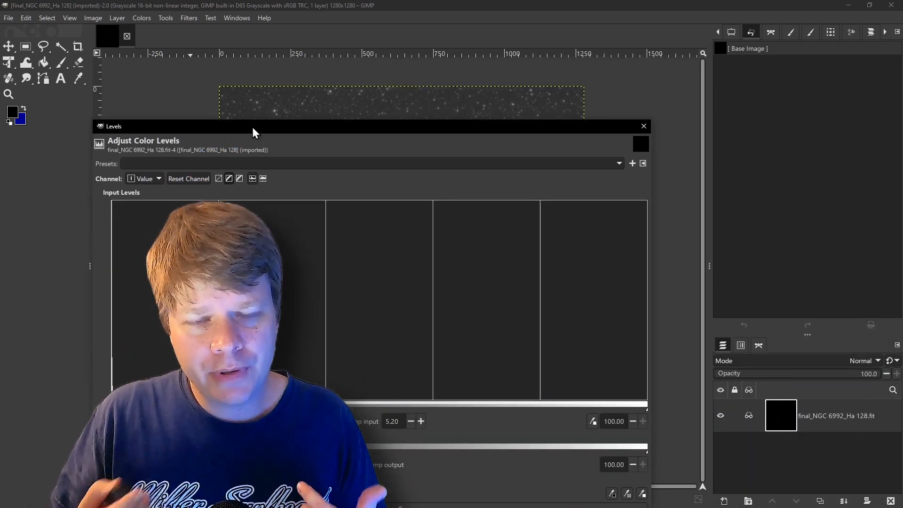
- Apply the Levels adjustment to the nebula layer and review it in the layer effects popup
left_click_drag(255, 126, 466, 54)
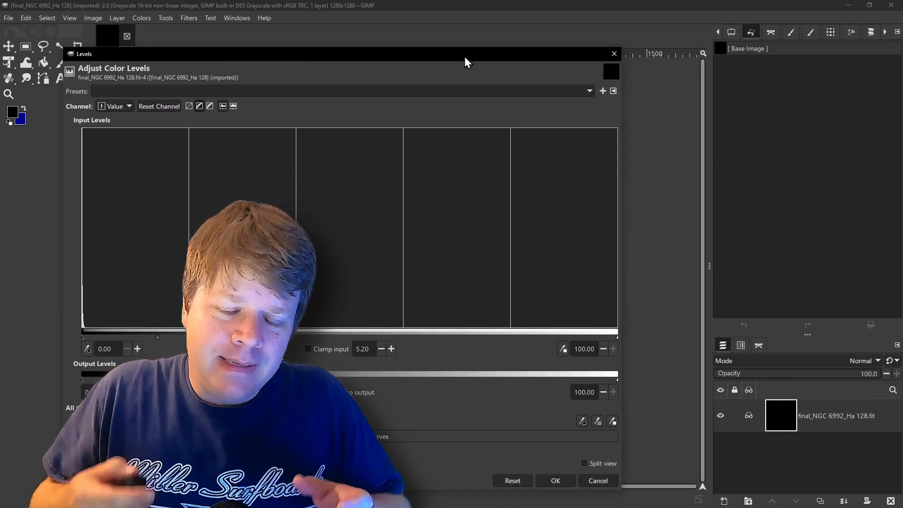
left_click(555, 480)
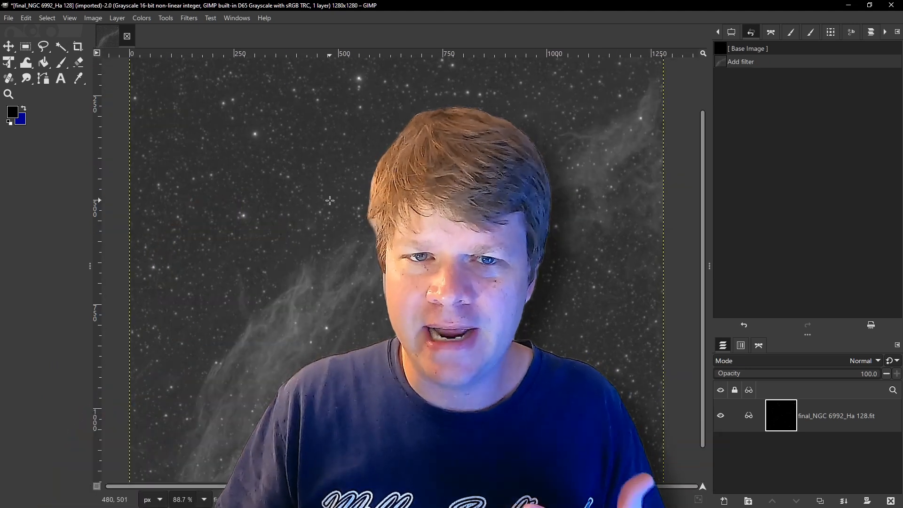
left_click(748, 416)
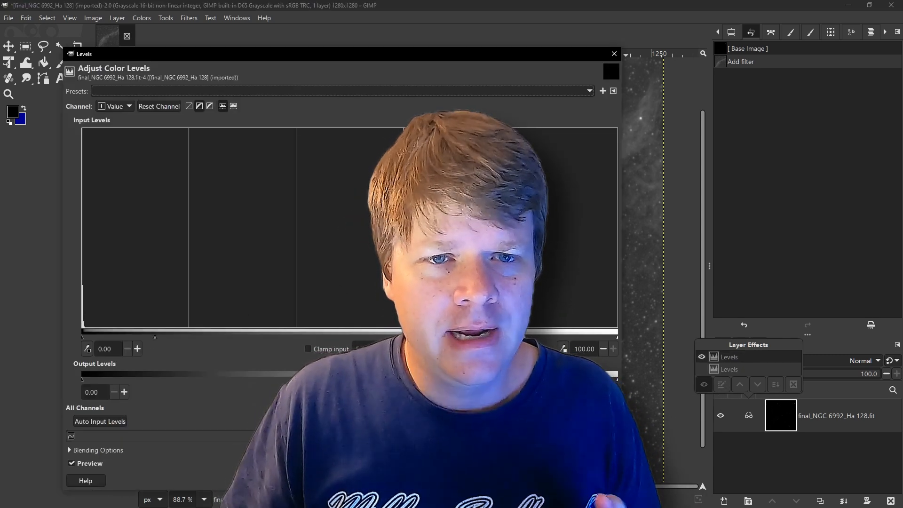
left_click(613, 52)
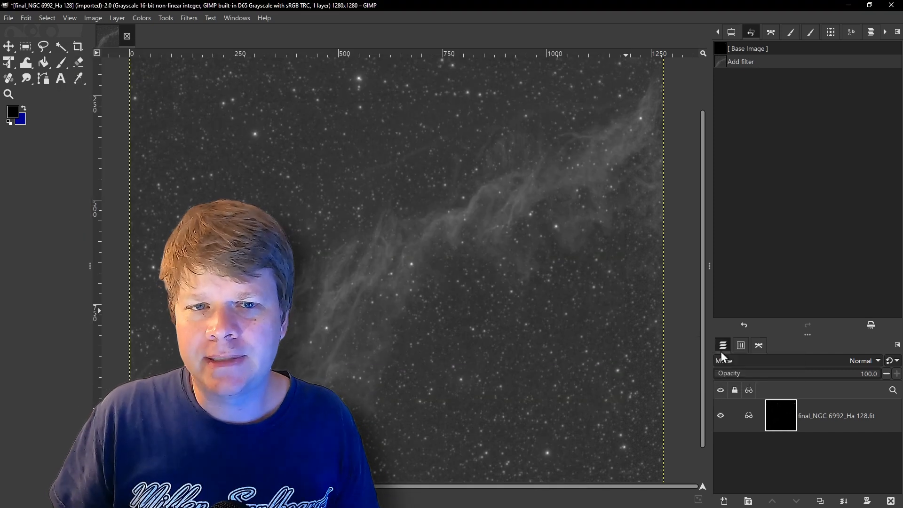
- Start a Levels adjustment, raise the black input slider, then revert the image to its unedited state
left_click(141, 18)
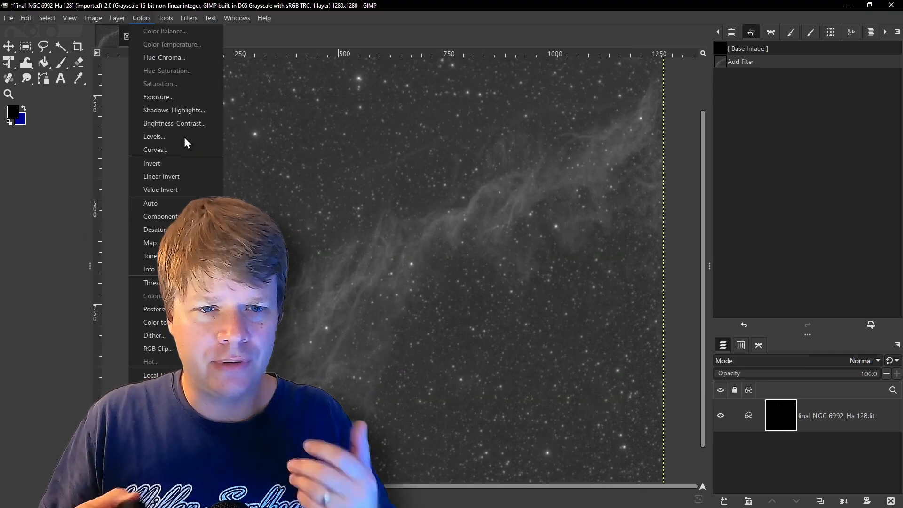
left_click(155, 137)
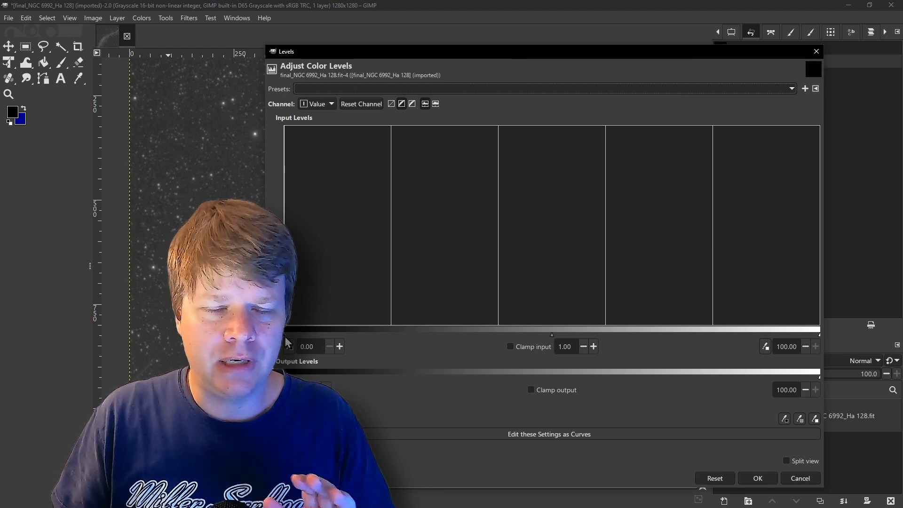
left_click_drag(287, 335, 351, 335)
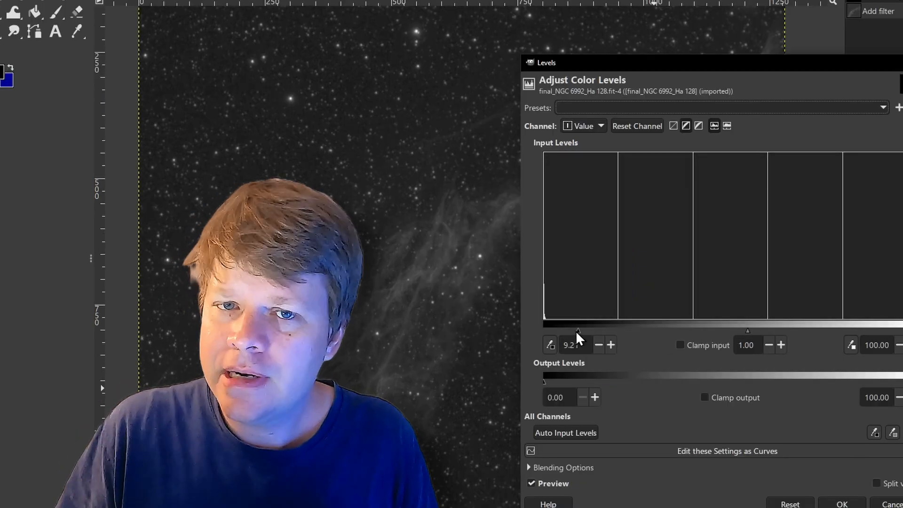
left_click_drag(578, 331, 565, 331)
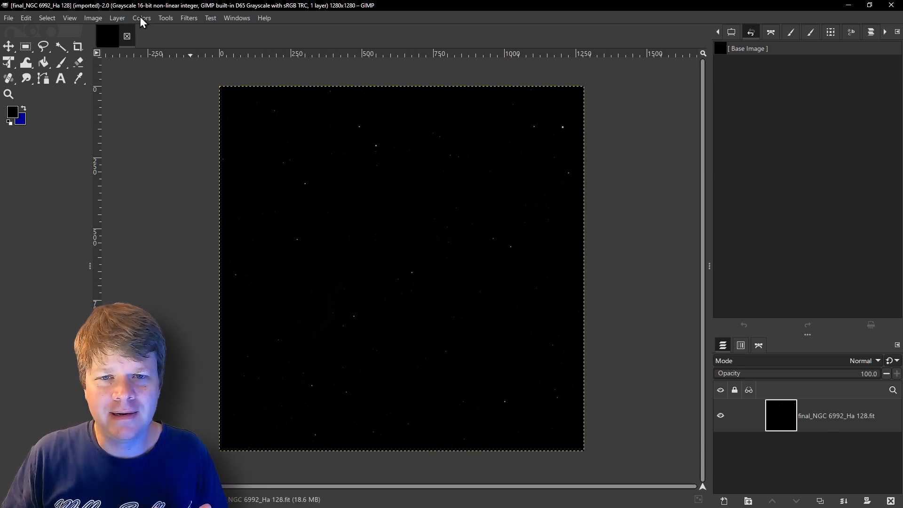
- Apply a fresh Levels adjustment with input clamping toggled so the nebula filaments show
left_click(141, 18)
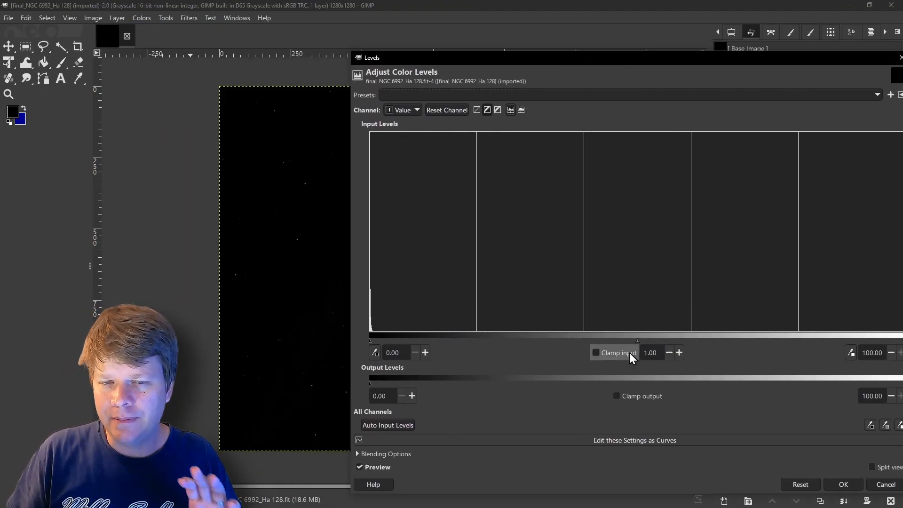
left_click(843, 484)
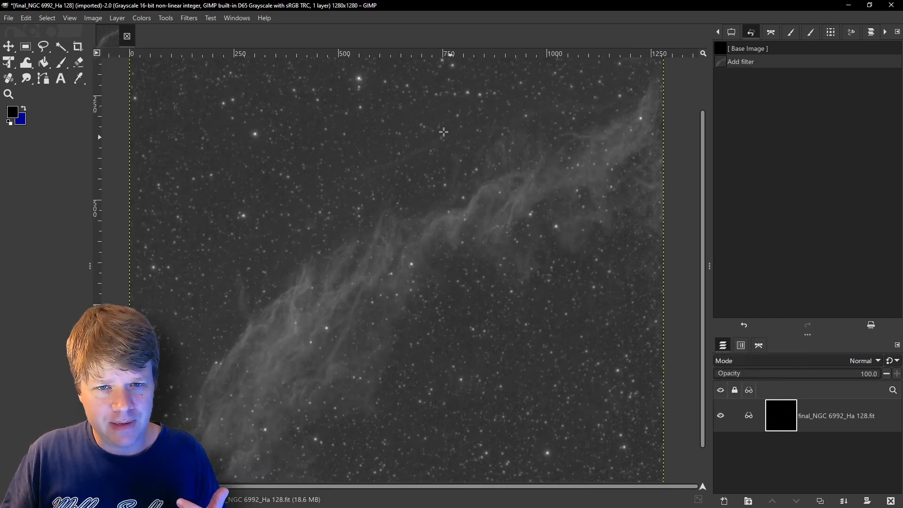
- Add a second Levels pass with the black point at 14.16 to darken the sky background
left_click(141, 18)
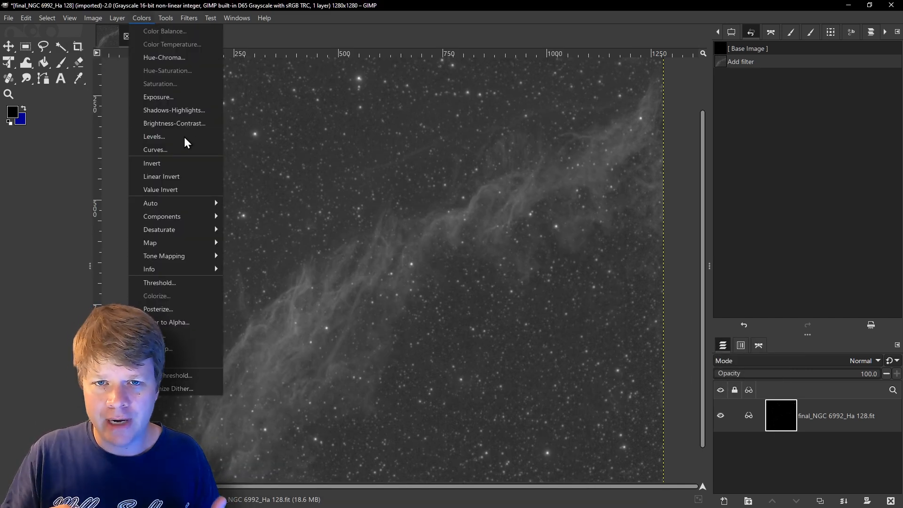
left_click(154, 136)
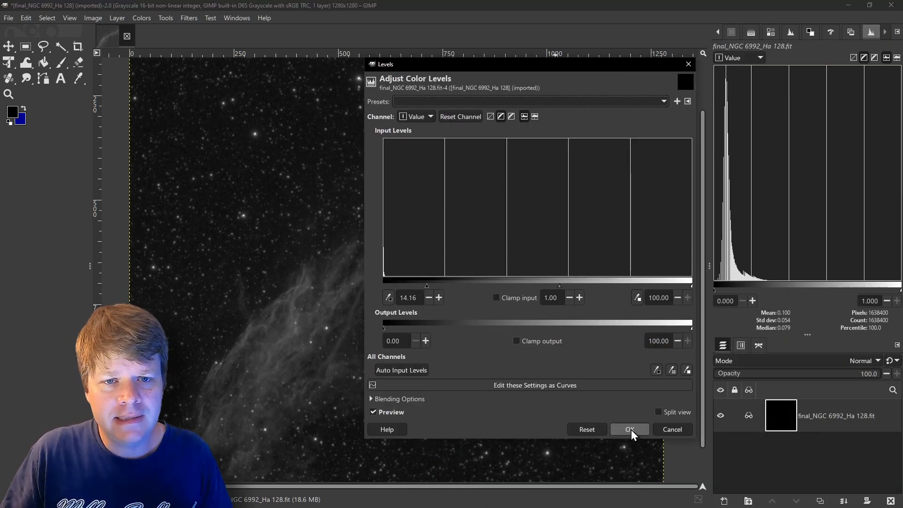
left_click(631, 429)
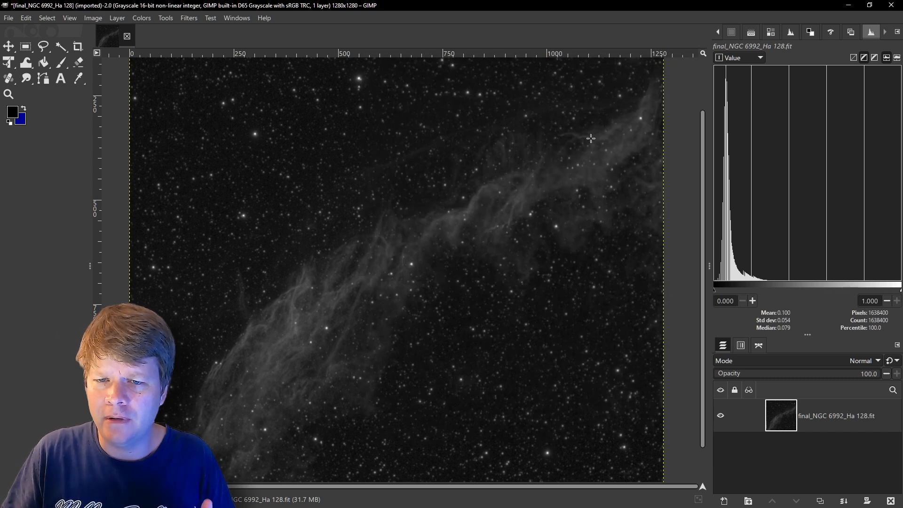
- Bring up the Adjust Color Levels dialog for the OIII layer and nudge its black input slider
left_click(771, 32)
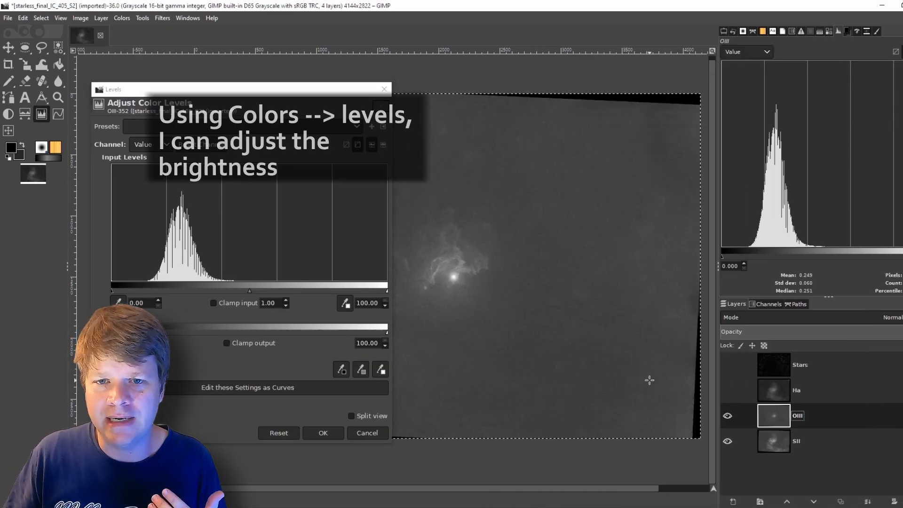
left_click_drag(118, 290, 141, 291)
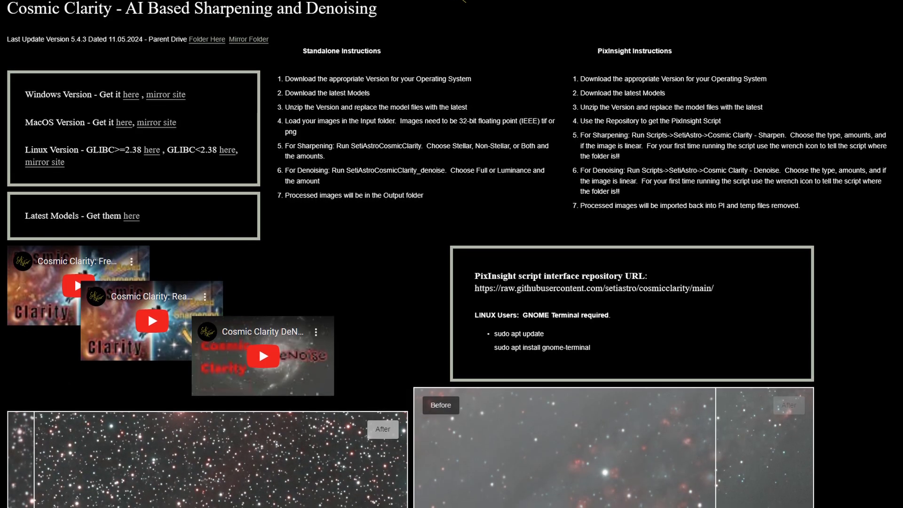
- Scroll through the Cosmic Clarity page and the Cloudy Nights 'AI is going to be a revolution' thread
scroll("down", 3)
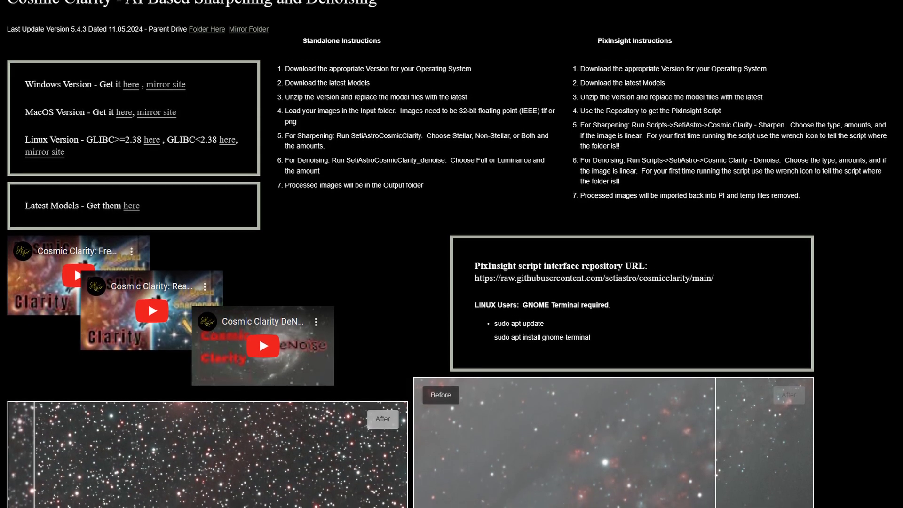
scroll("down", 3)
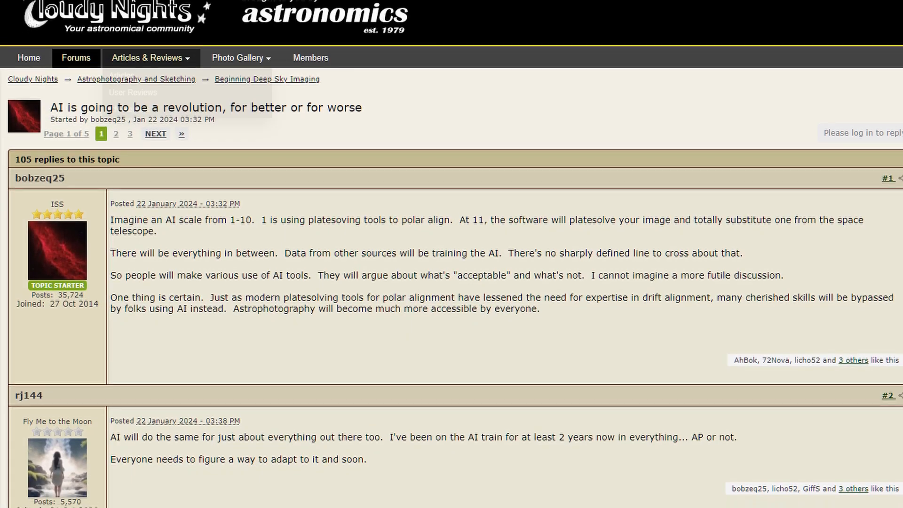
scroll("down", 3)
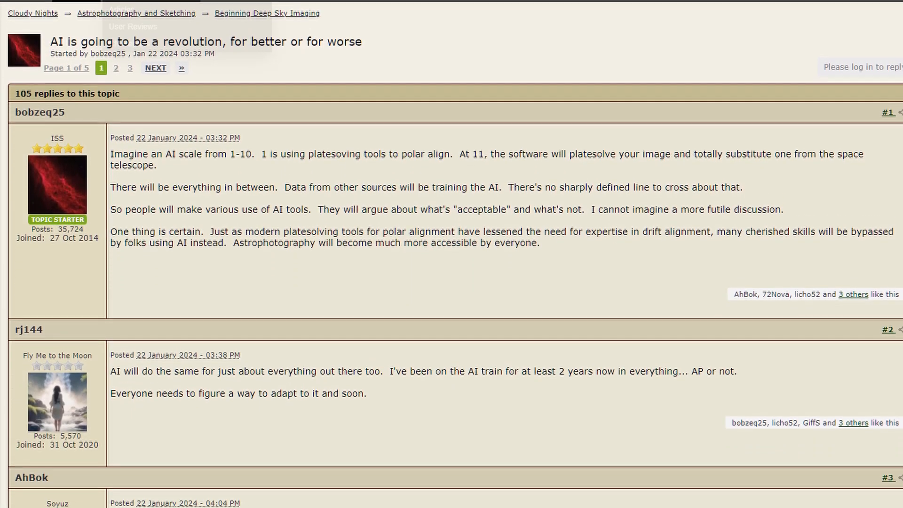
scroll("down", 3)
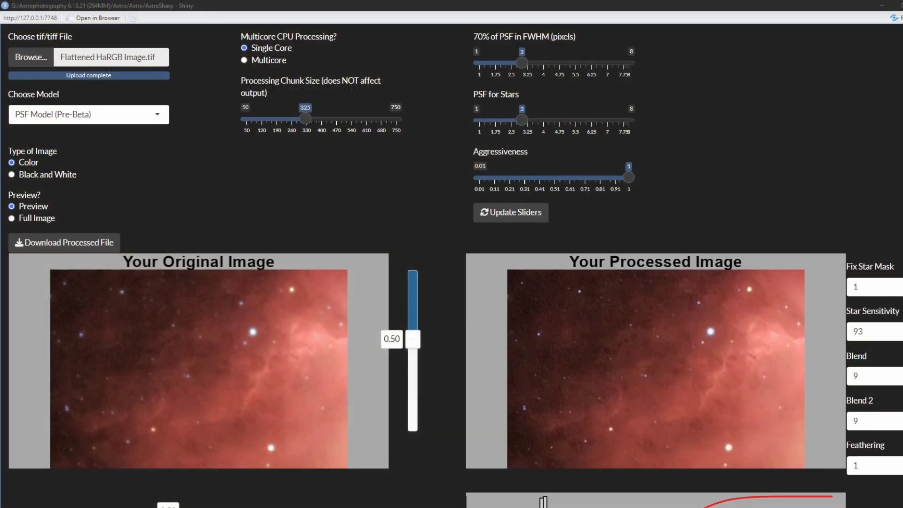
- Dim the previews to 0.38, set 70% of PSF in FWHM to 2, and update the sliders
scroll("down", 3)
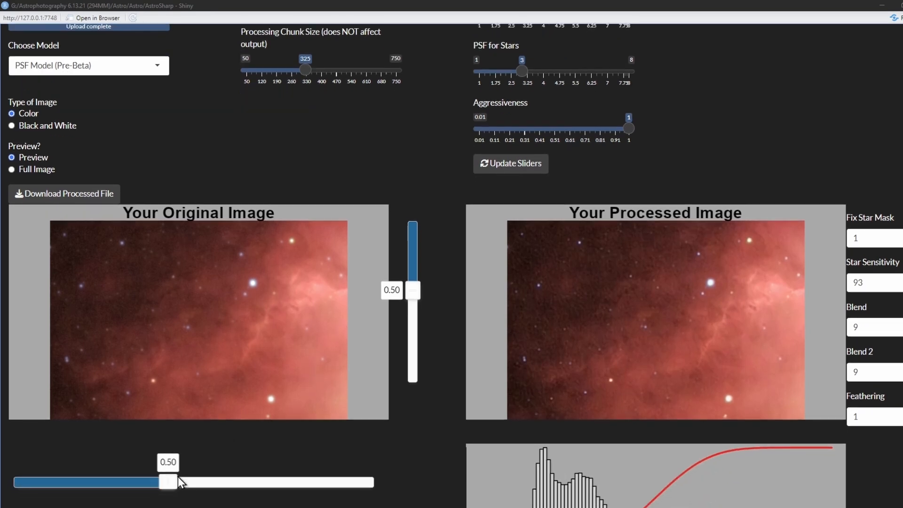
left_click_drag(168, 482, 106, 482)
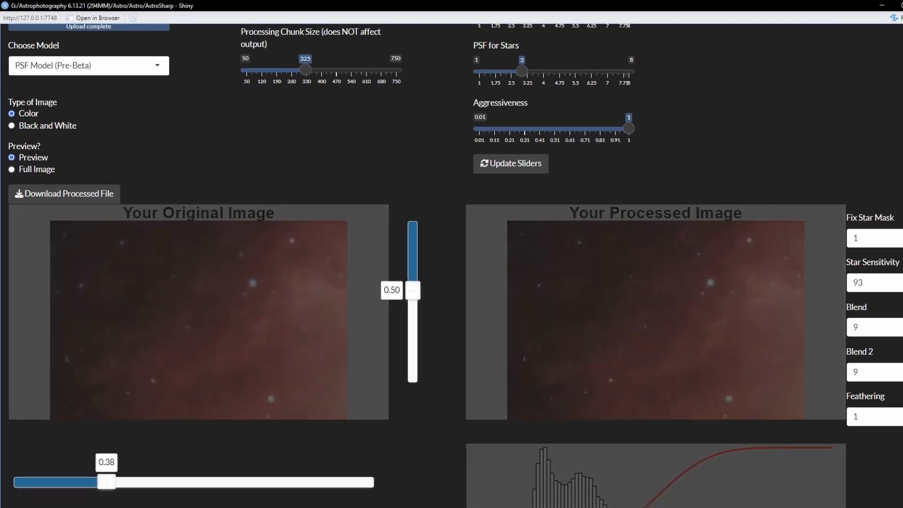
left_click(511, 164)
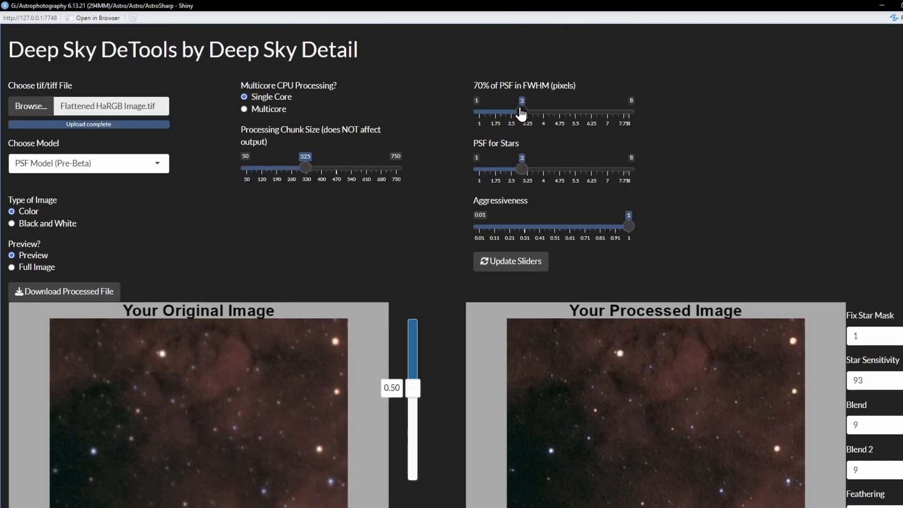
left_click_drag(520, 112, 500, 112)
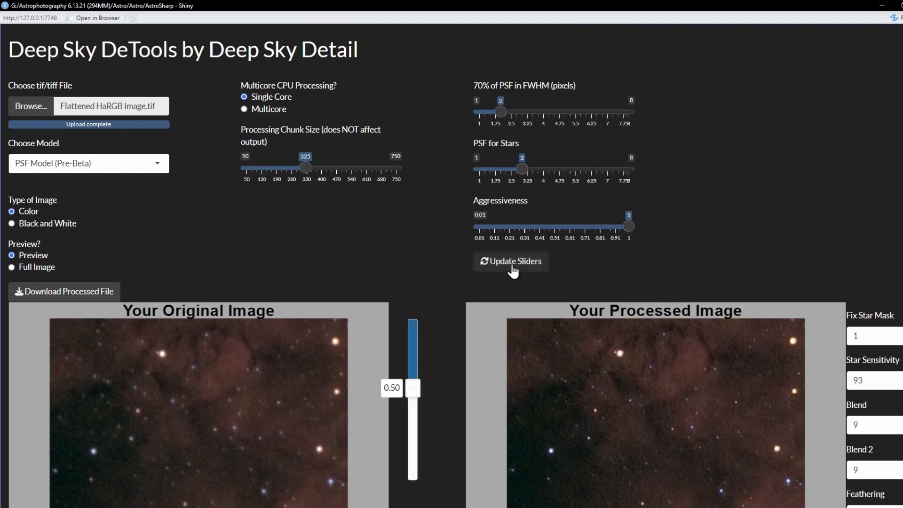
left_click(511, 261)
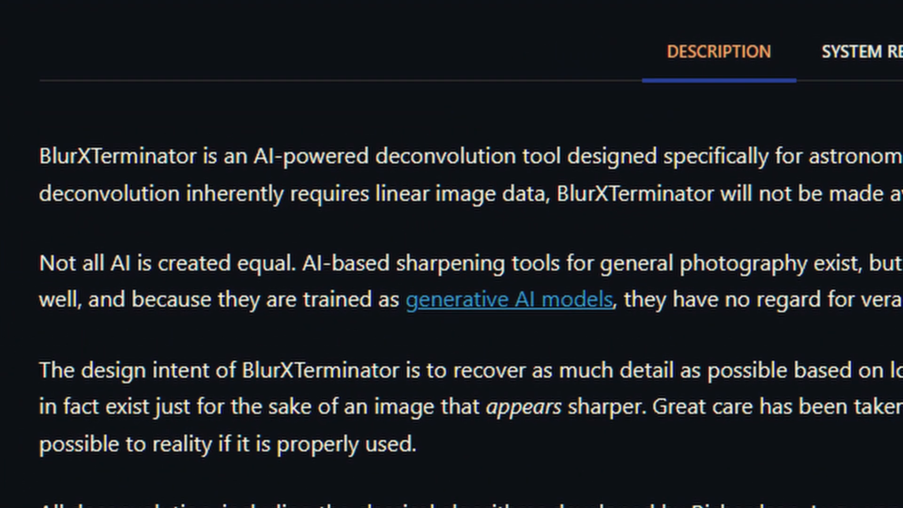
left_click_drag(41, 155, 570, 155)
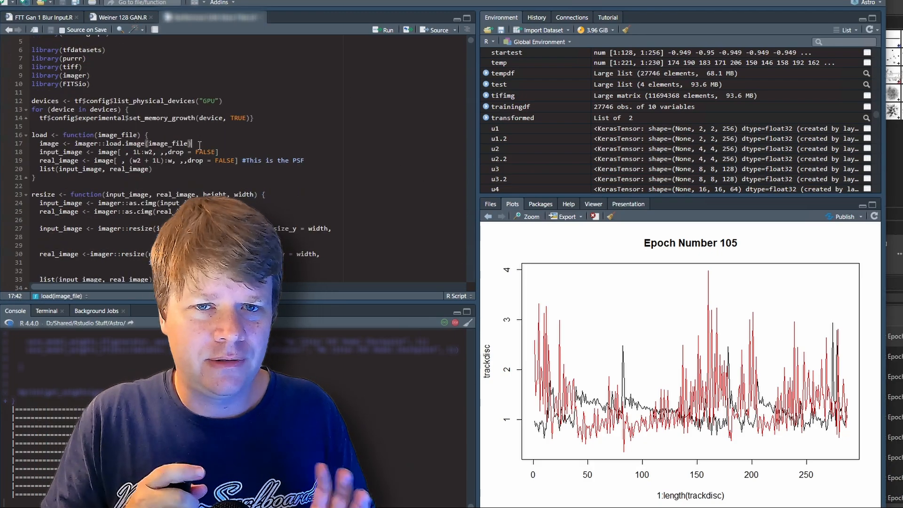
- Step back through the Epoch 103 and 101 loss plots to the star image grid and zoom it
scroll("down", 3)
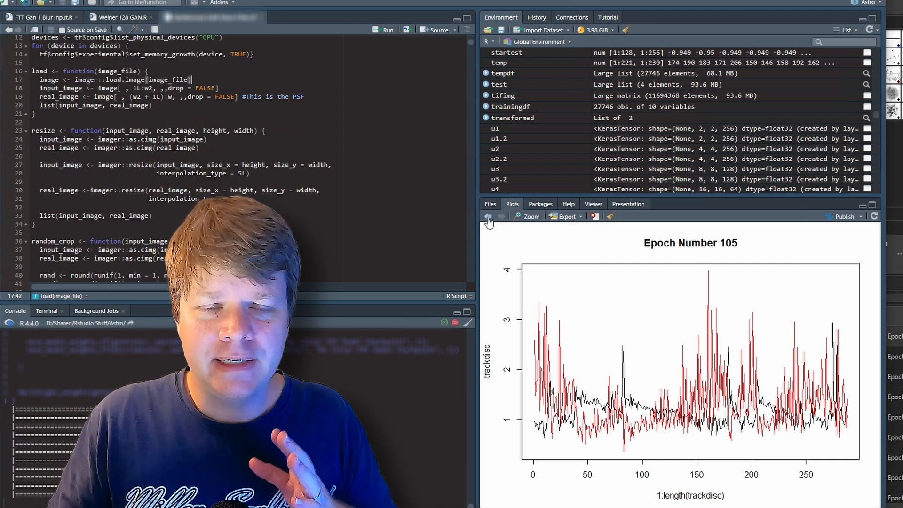
left_click(488, 216)
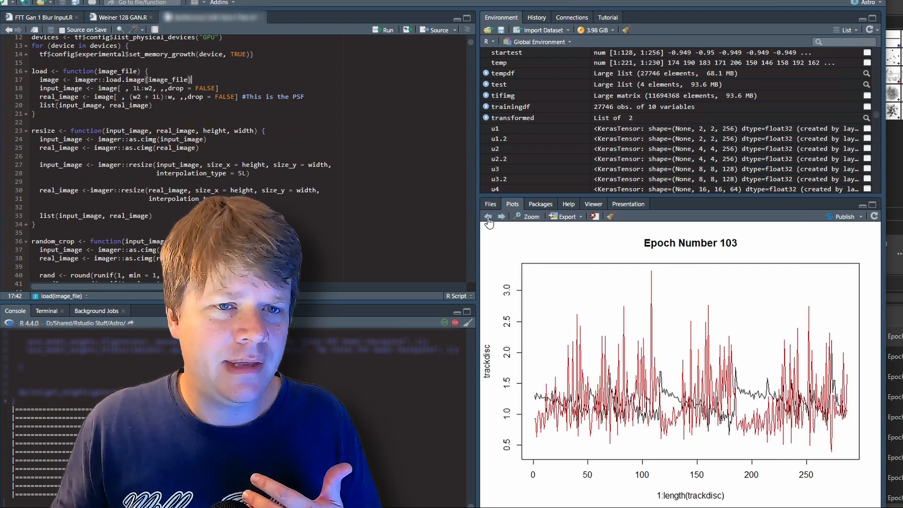
left_click(487, 216)
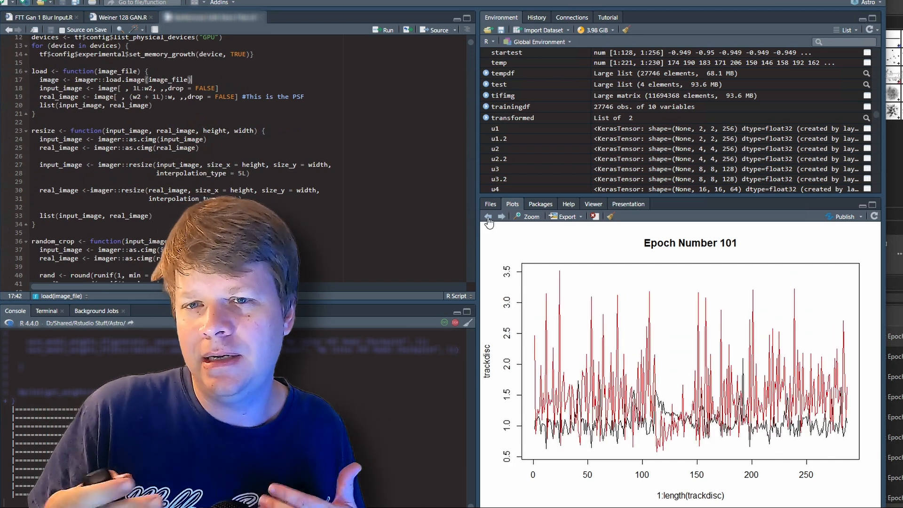
left_click(487, 216)
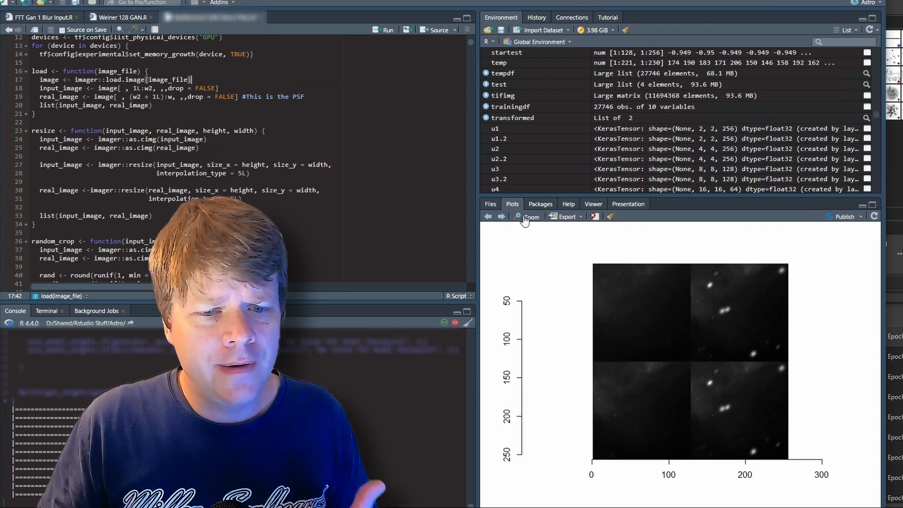
left_click(529, 217)
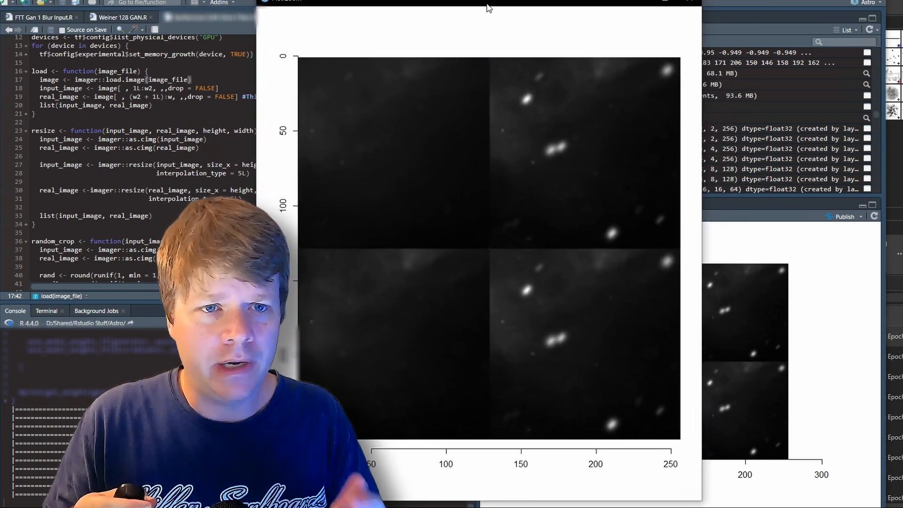